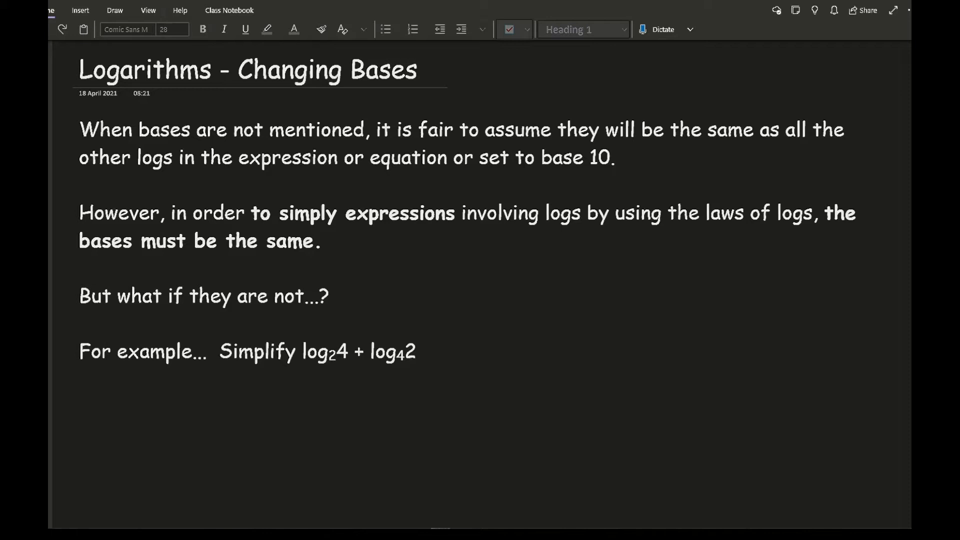
Write log2 4 + log2 6 = log2(4×6) in pink ink and circle the differing bases 2 and 4.
click(114, 10)
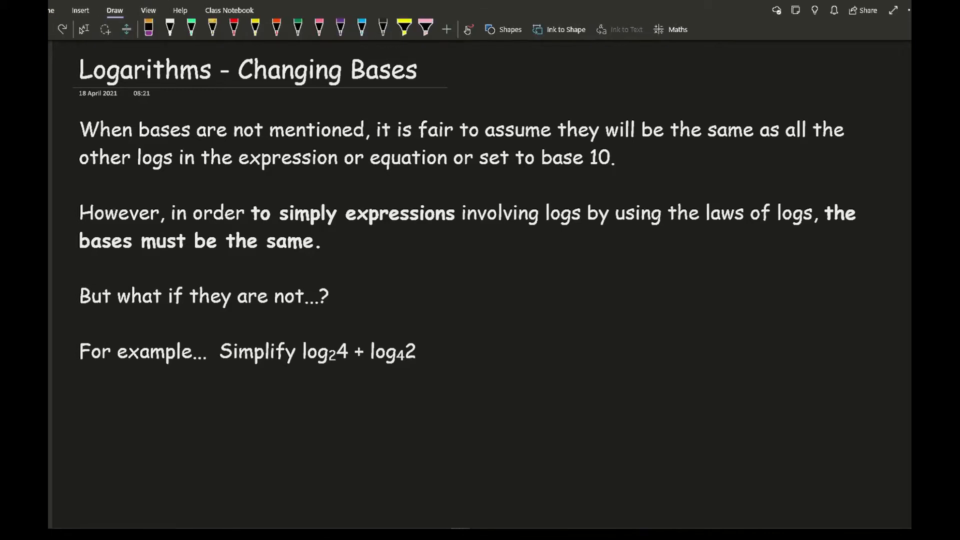
click(318, 29)
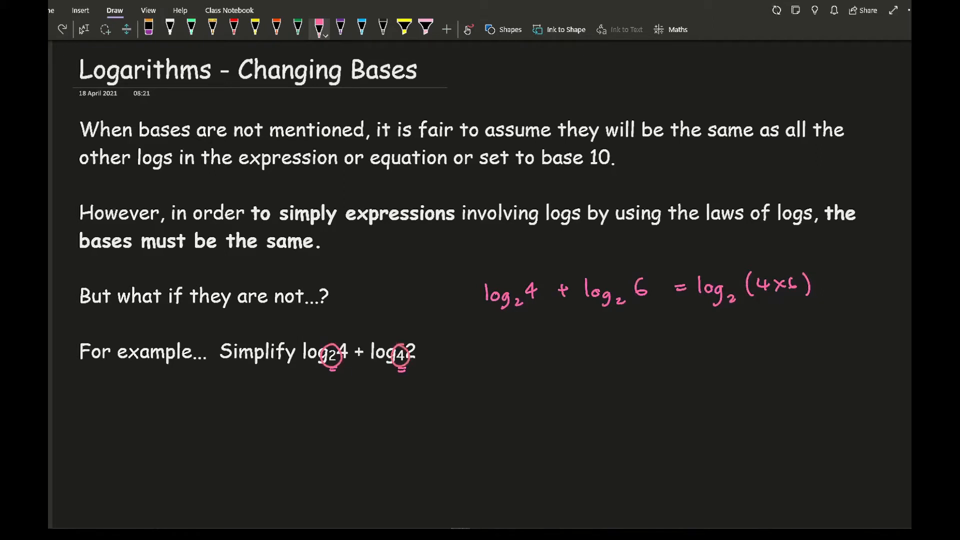
scroll(down, 3)
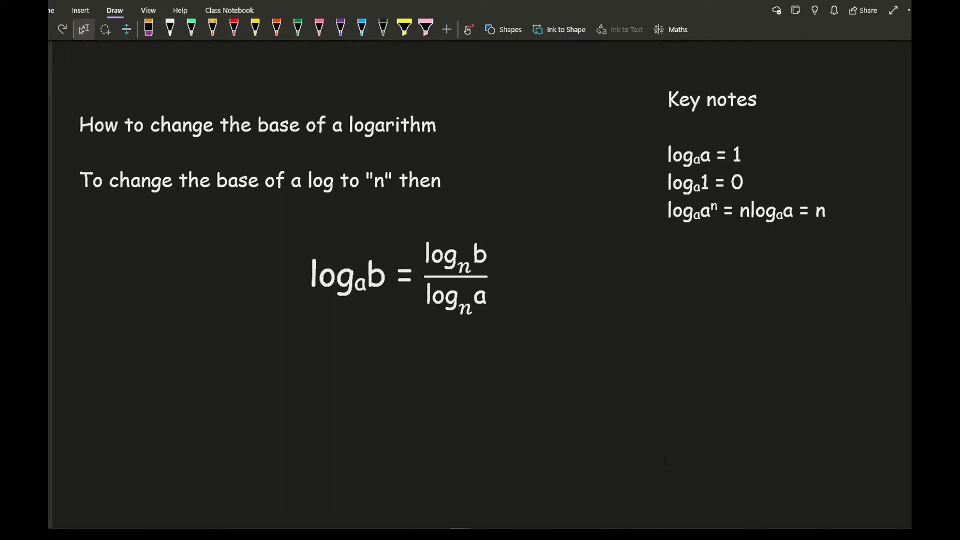
Outline the formula and Key notes in pink clouds, annotate nloga a as 1, and move down to the example.
click(319, 29)
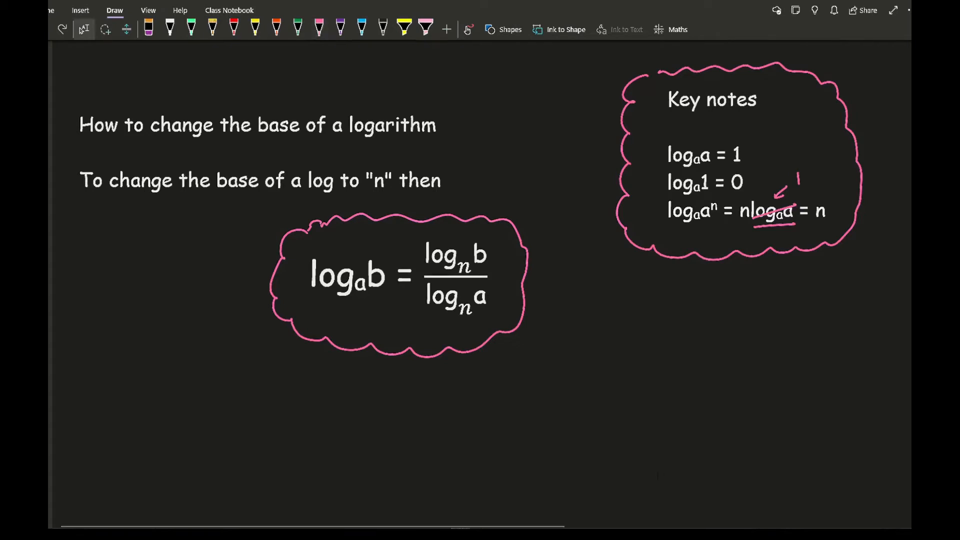
scroll(down, 3)
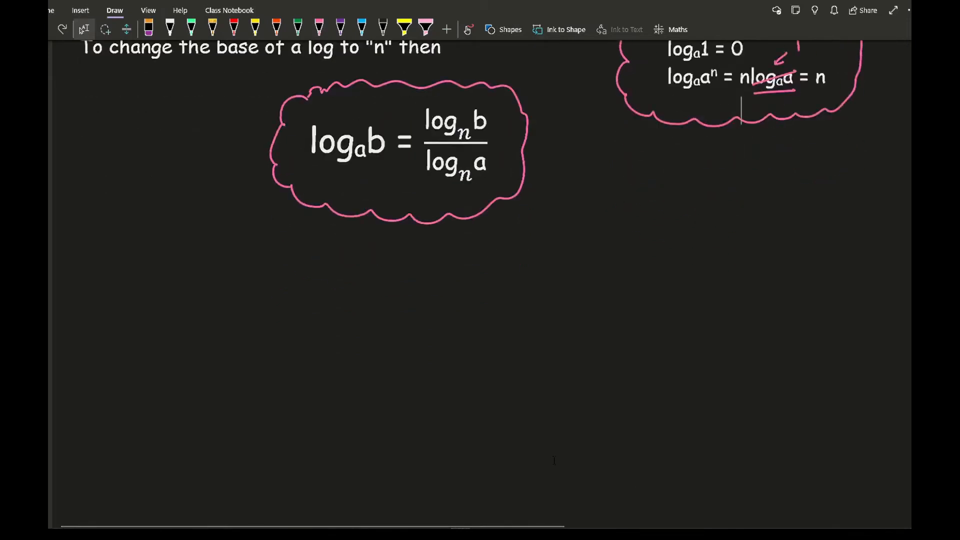
scroll(down, 3)
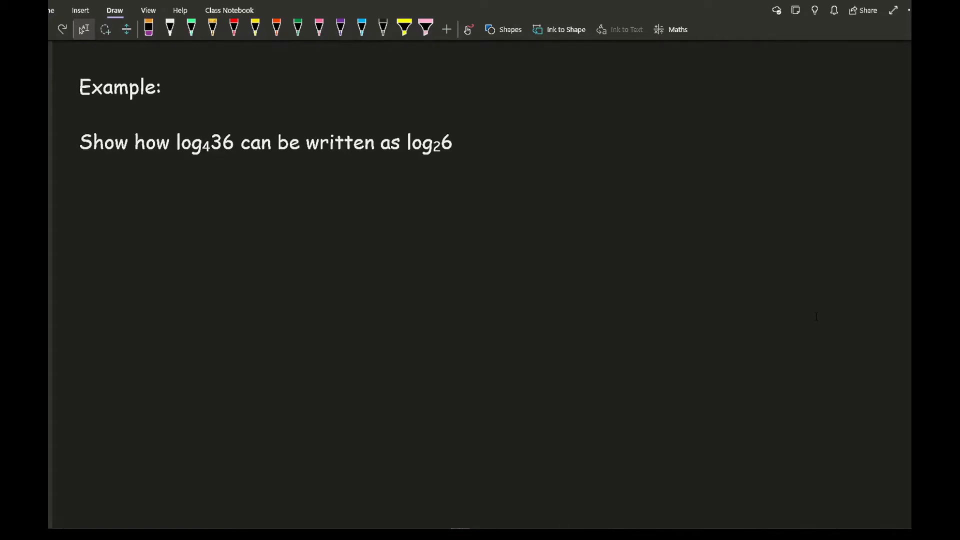
Work log4 36 as log2 6² over log2 4 in pink and orange, then cancel the 2s in green to reach log2 6.
click(318, 28)
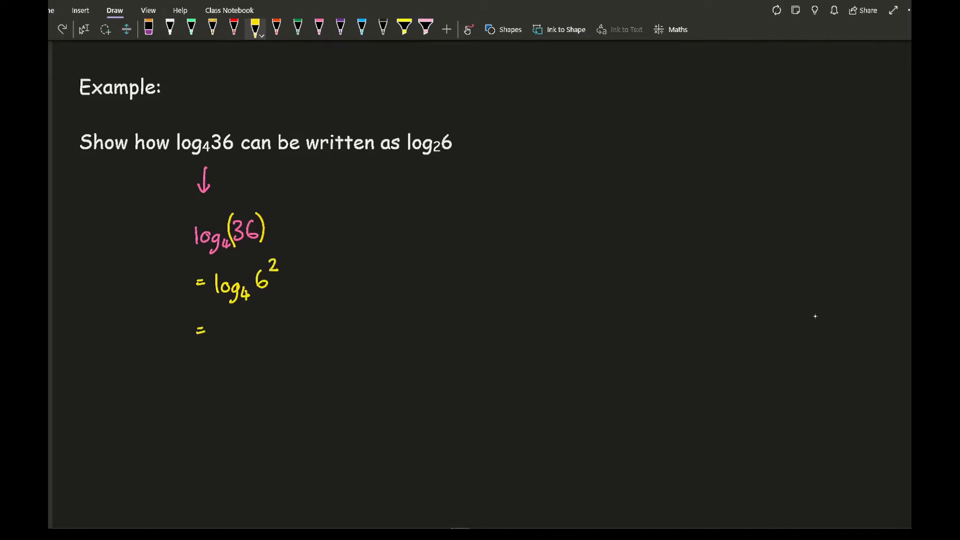
click(148, 29)
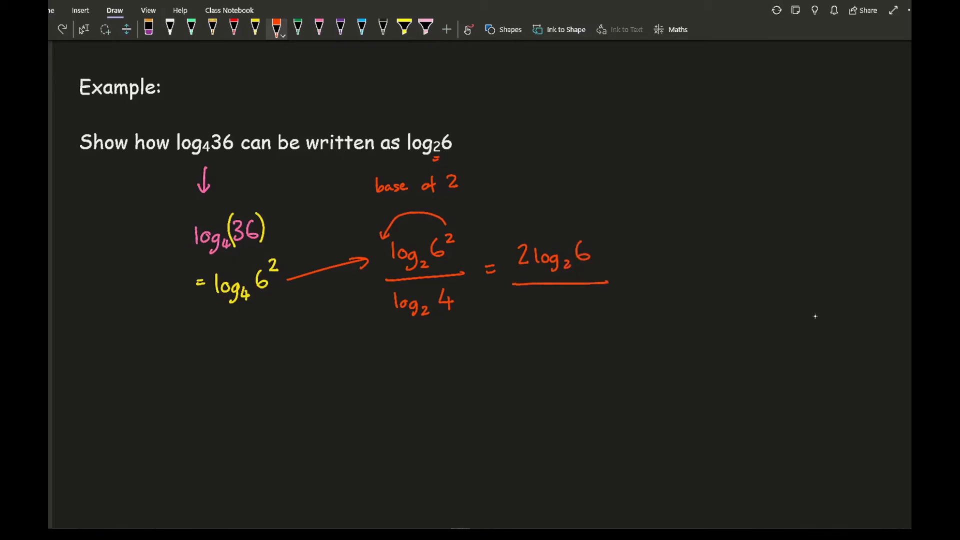
click(320, 29)
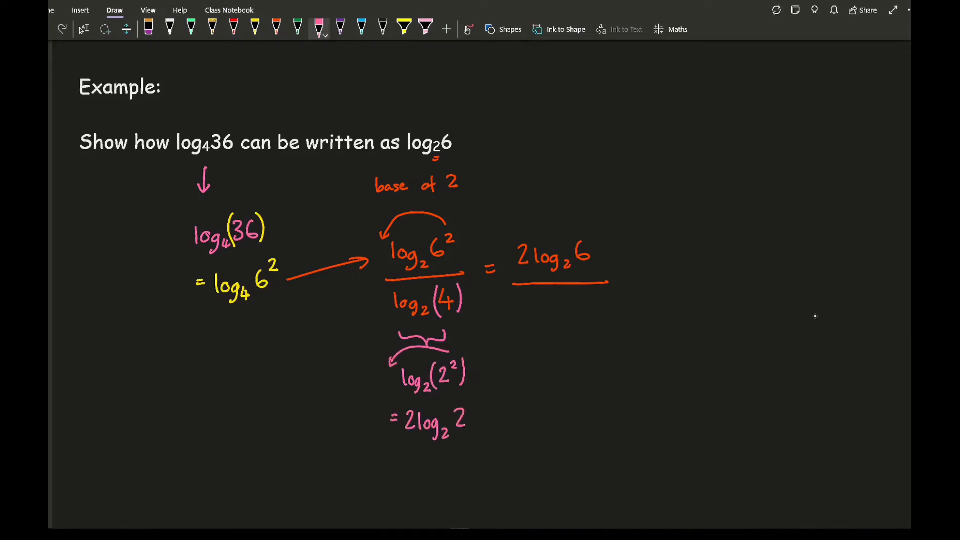
click(298, 29)
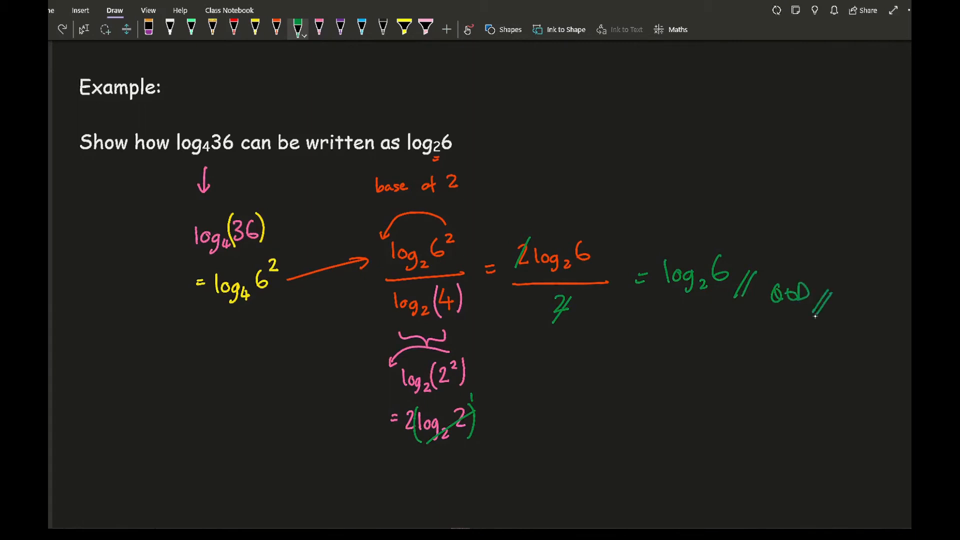
scroll(down, 3)
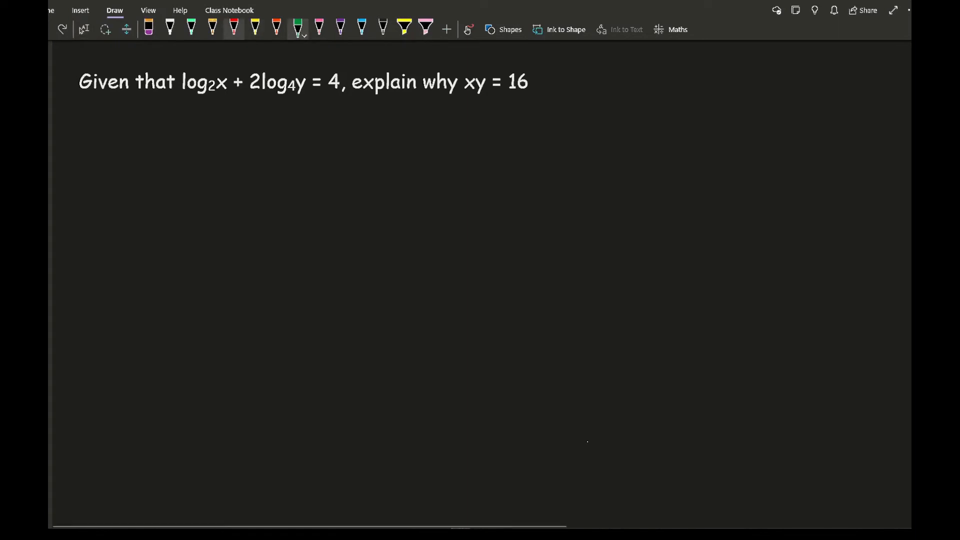
In red ink, underline 2log4 y and write the note 'Convert so the base is 2' beneath the question.
click(233, 28)
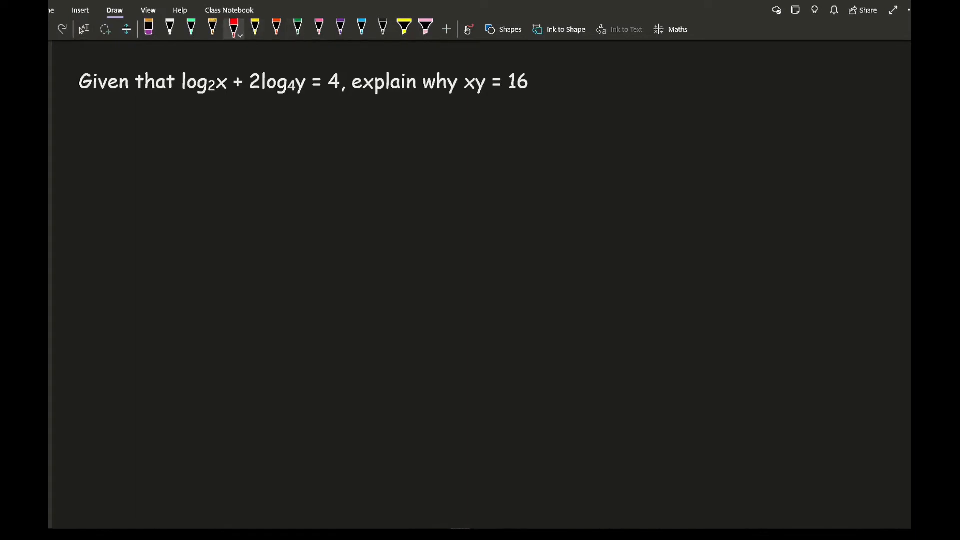
drag(248, 105, 272, 107)
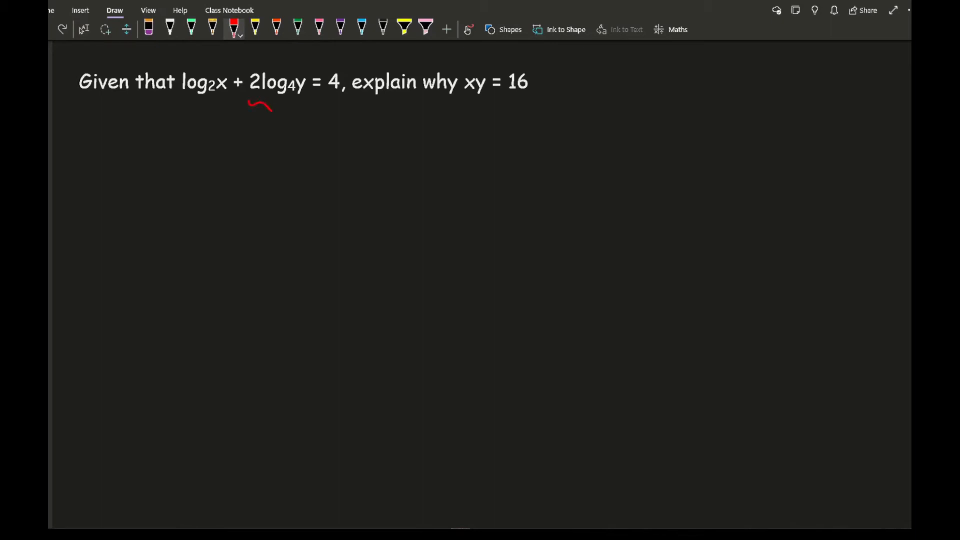
drag(263, 105, 294, 104)
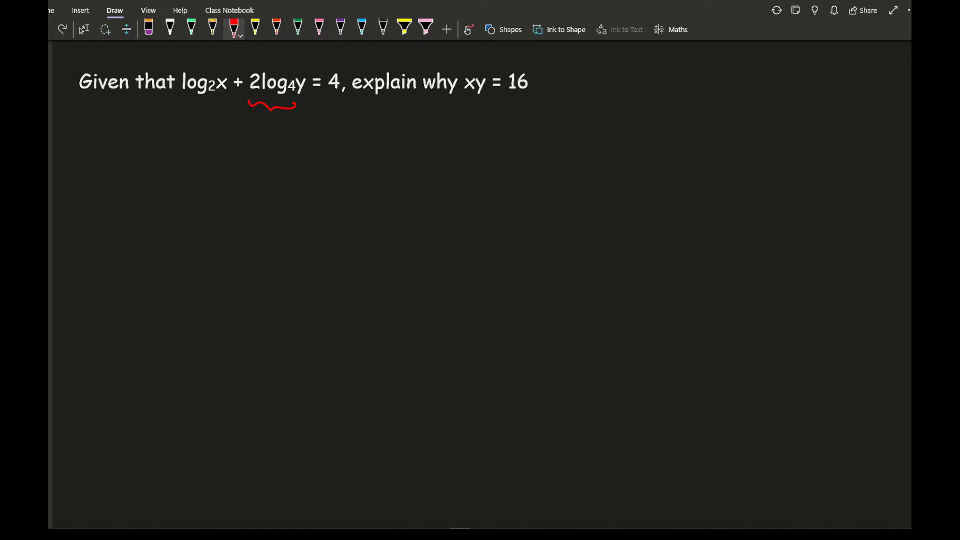
drag(228, 129, 219, 146)
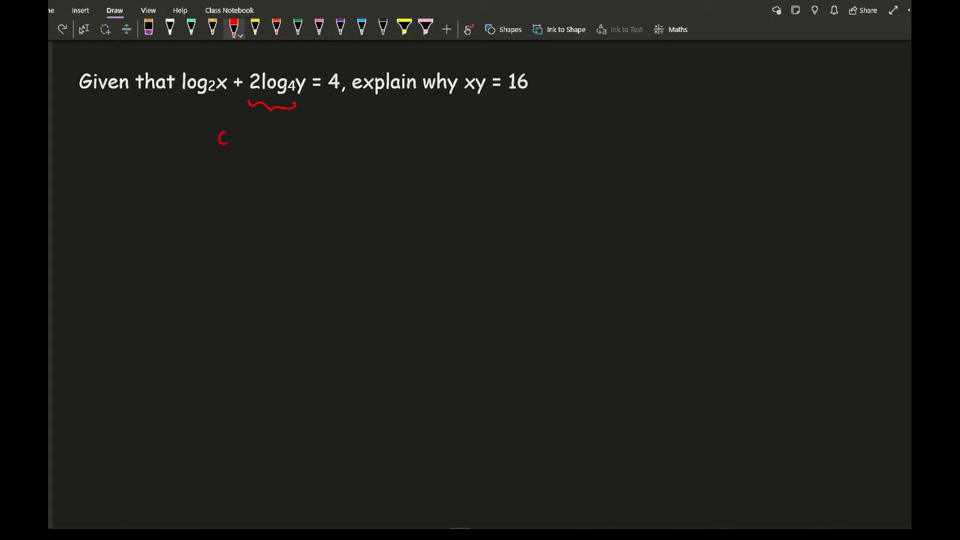
drag(220, 138, 272, 132)
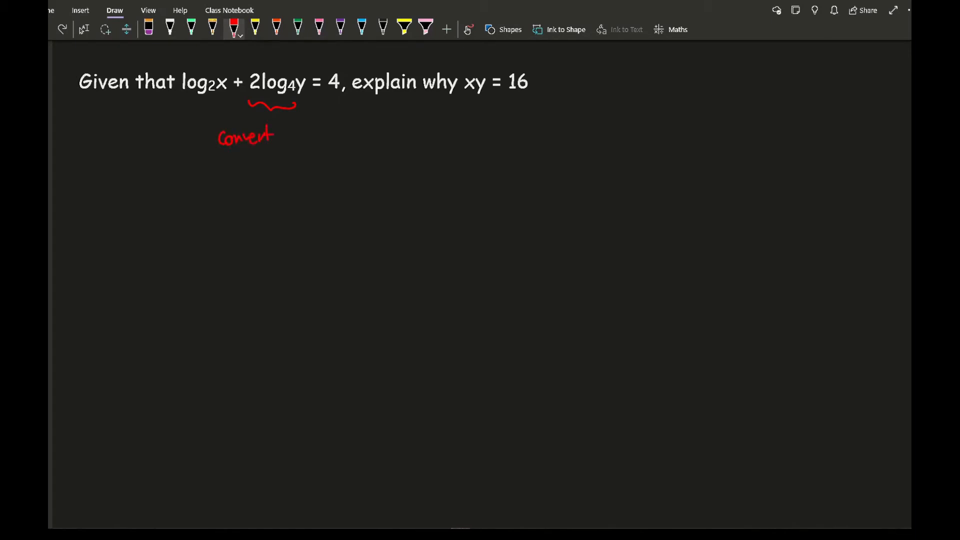
drag(279, 135, 358, 132)
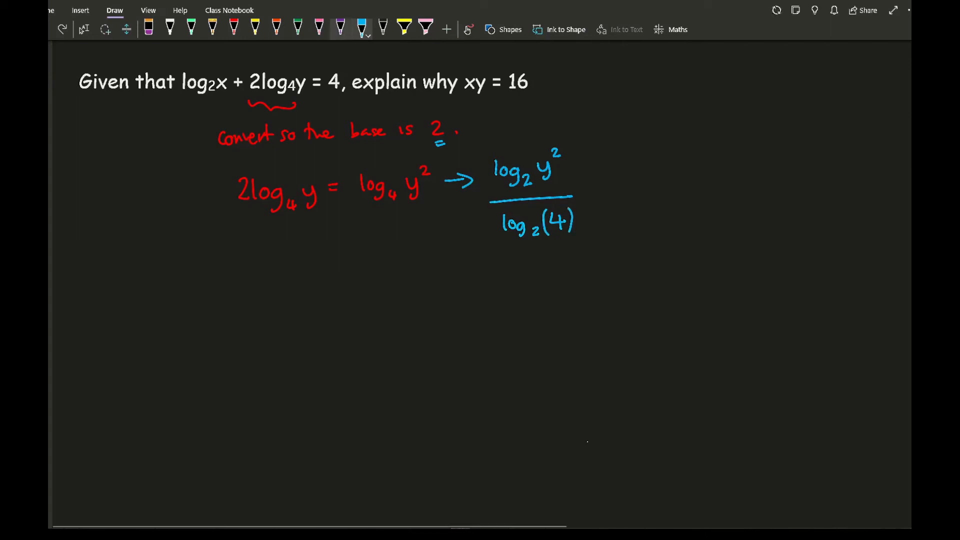
Mark up the fraction, cancel the 2s to get log2 x + log2 y = 4, and begin log2(xy in orange.
click(318, 29)
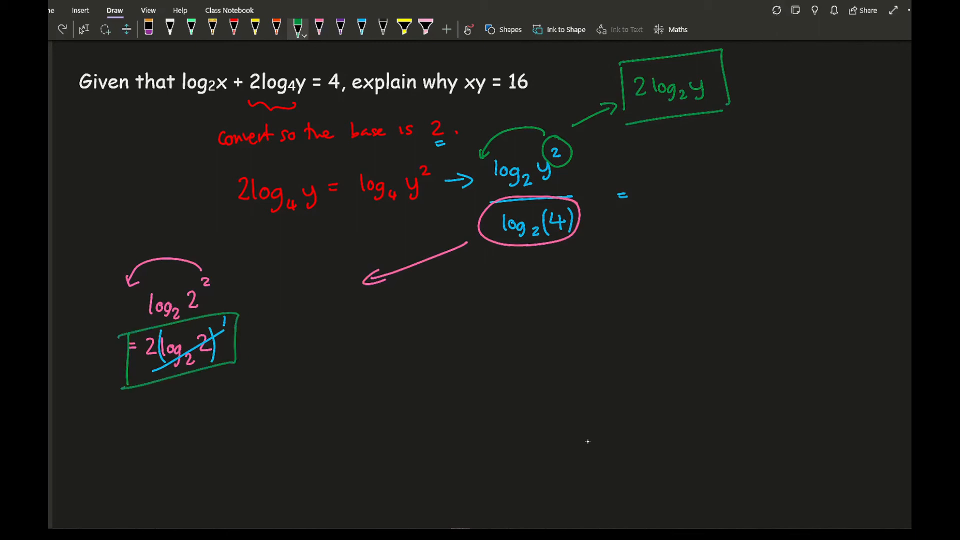
click(340, 29)
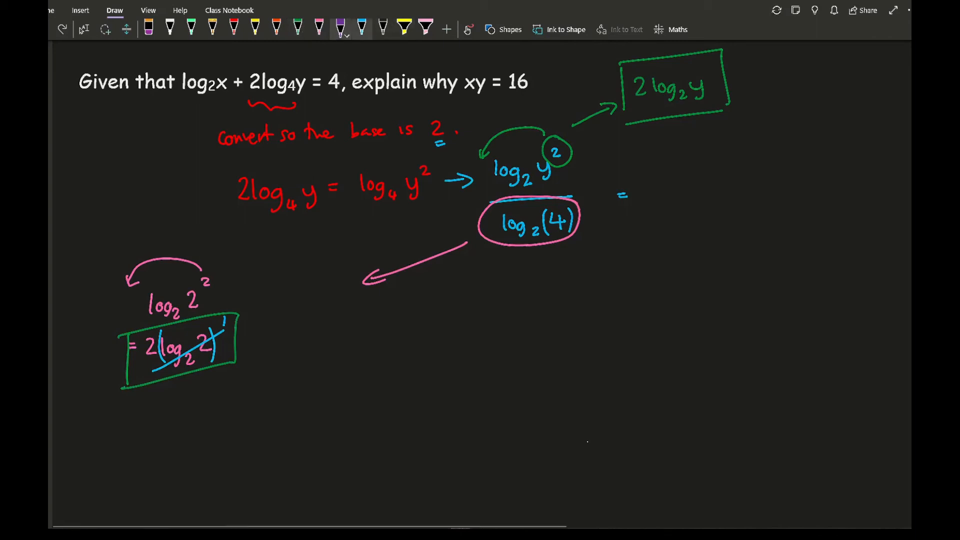
click(192, 29)
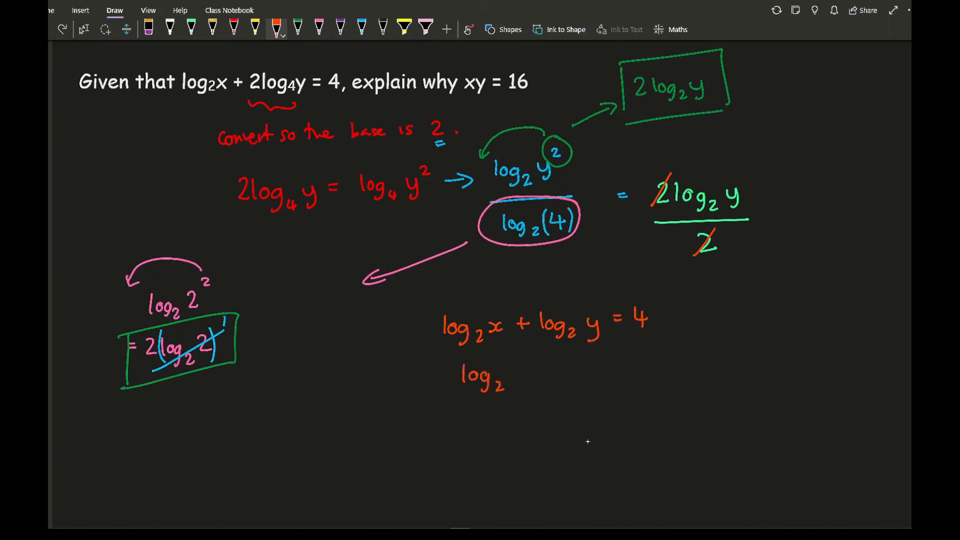
text((x y)
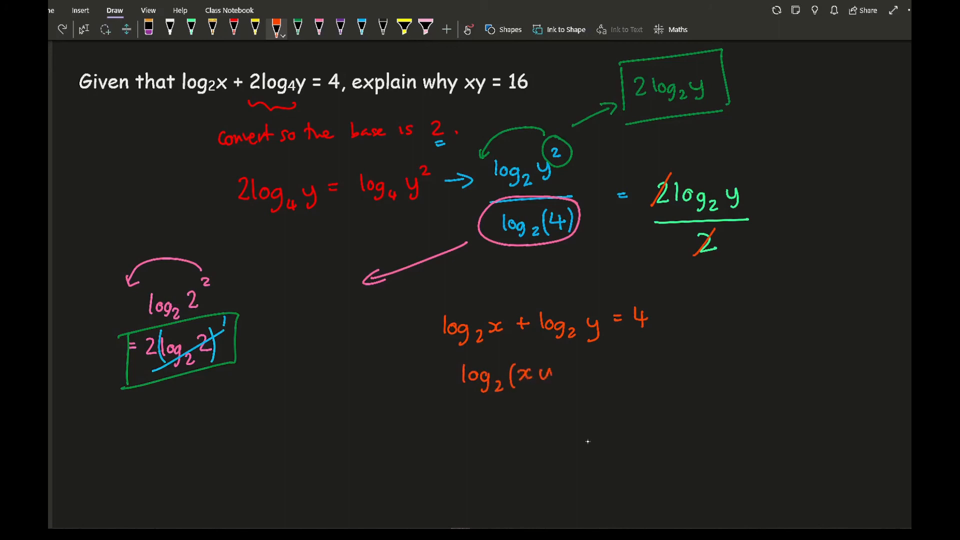